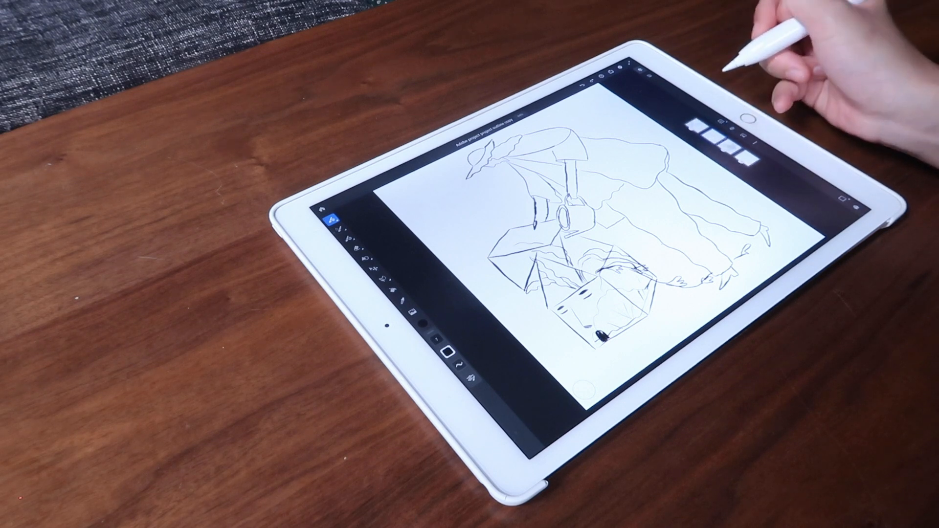
pyautogui.moveTo(779, 59)
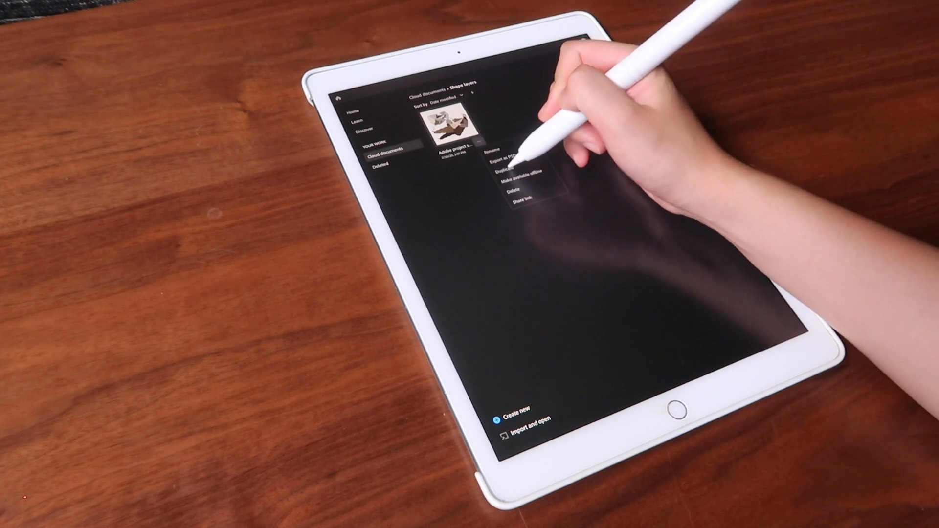
# Duplicate the illustration file in the Shape layers cloud folder so three versions exist.
pyautogui.click(510, 172)
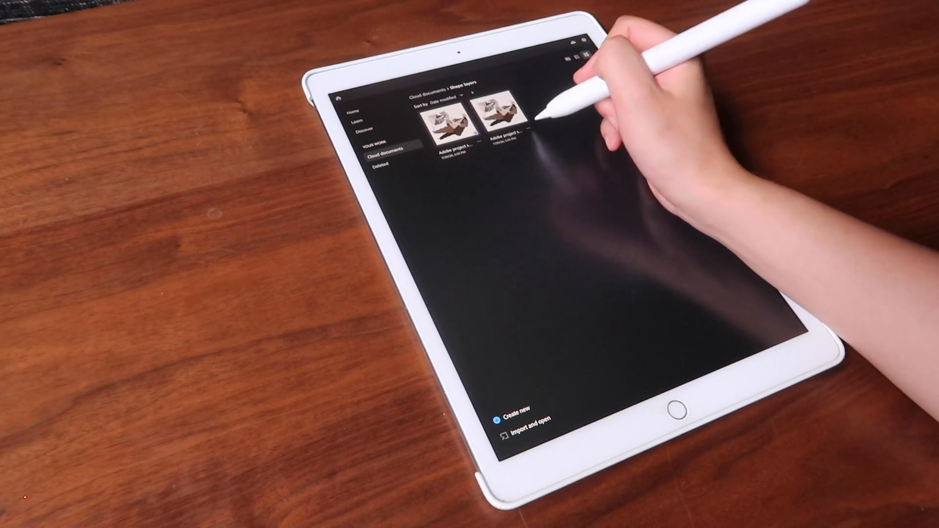
pyautogui.click(478, 130)
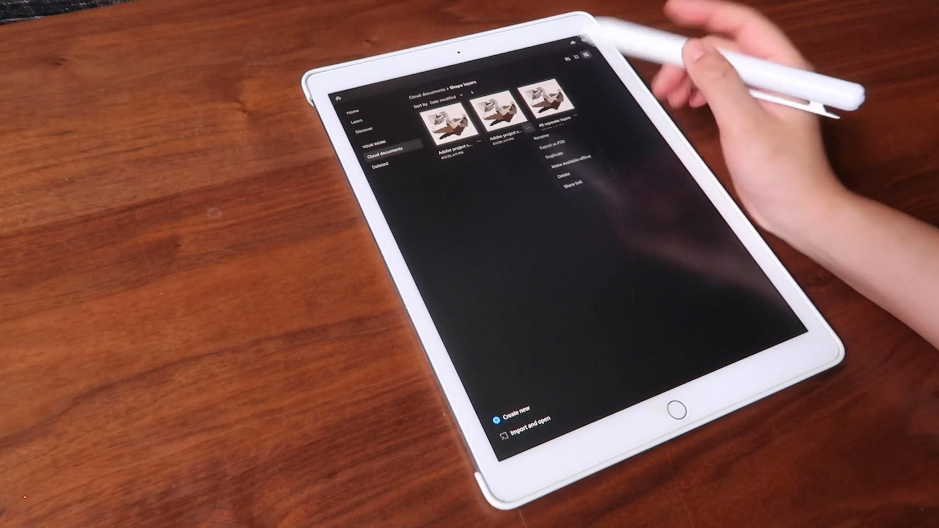
pyautogui.click(544, 135)
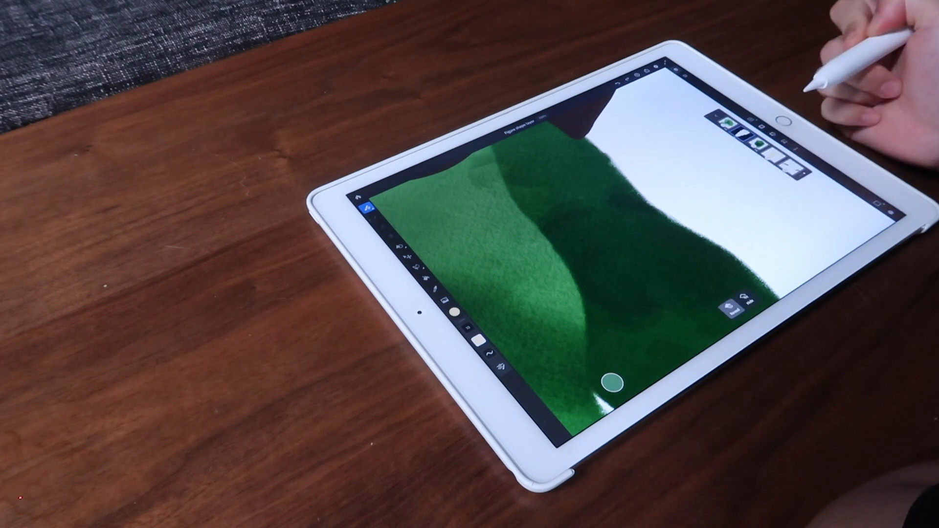
pyautogui.moveTo(850, 48)
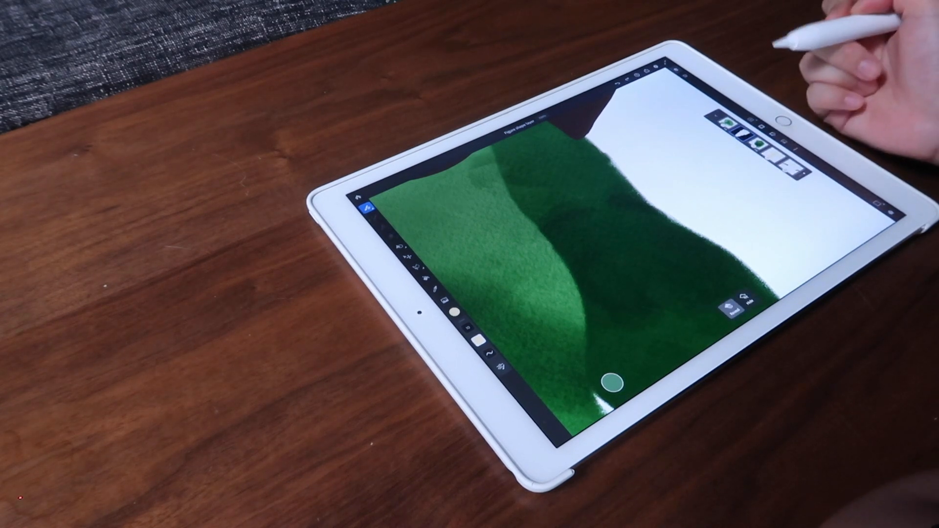